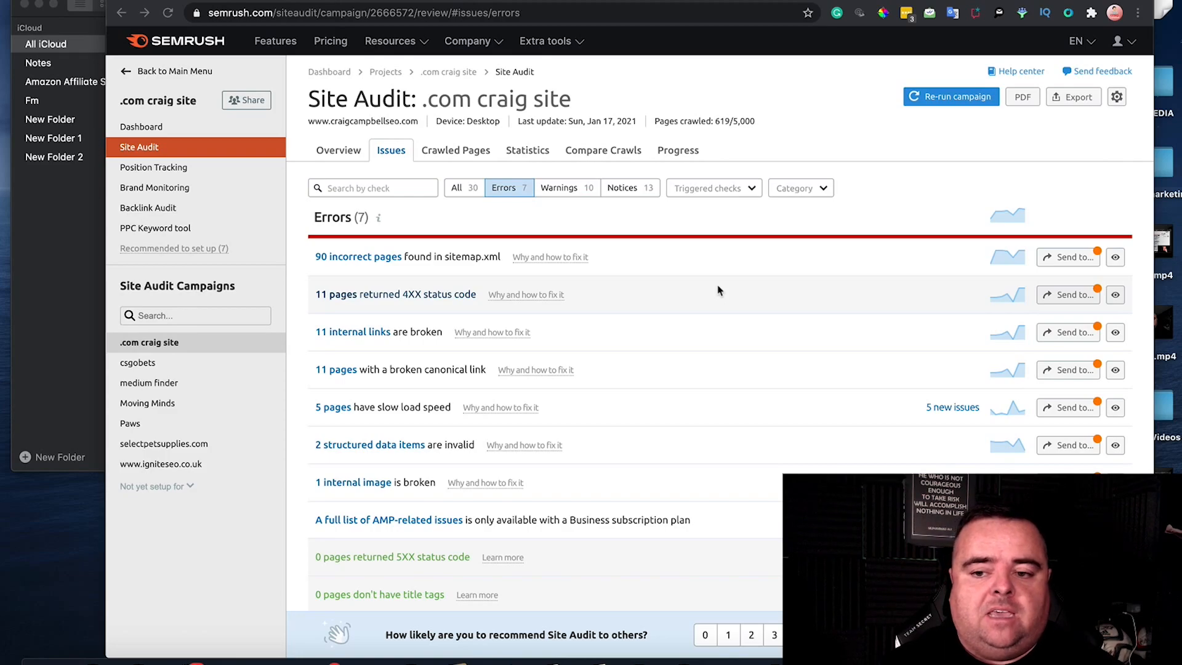
pyautogui.moveTo(564, 292)
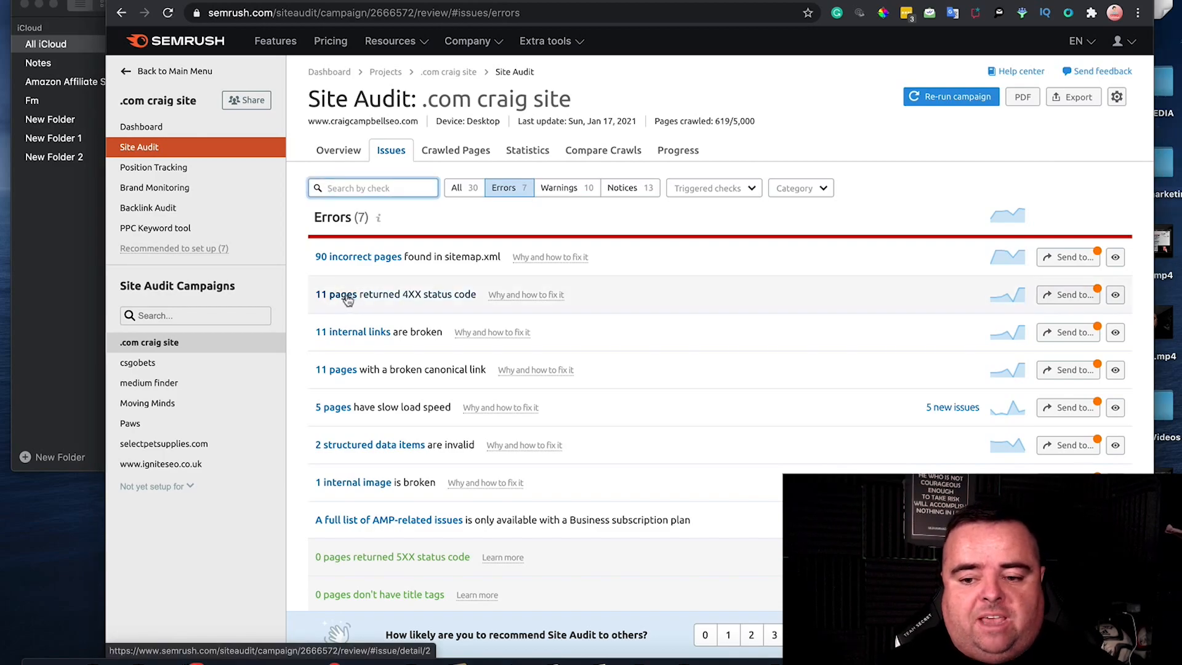
# Open the '11 pages returned 4XX status code' error to list the affected URLs.
pyautogui.click(396, 294)
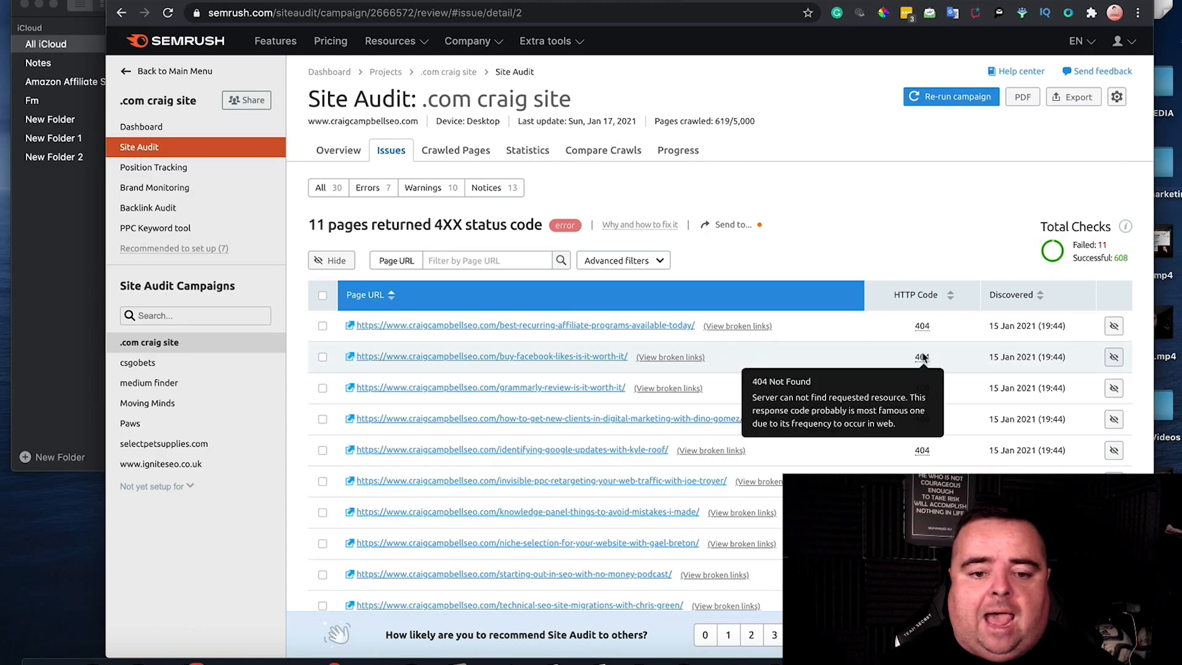
pyautogui.moveTo(910, 211)
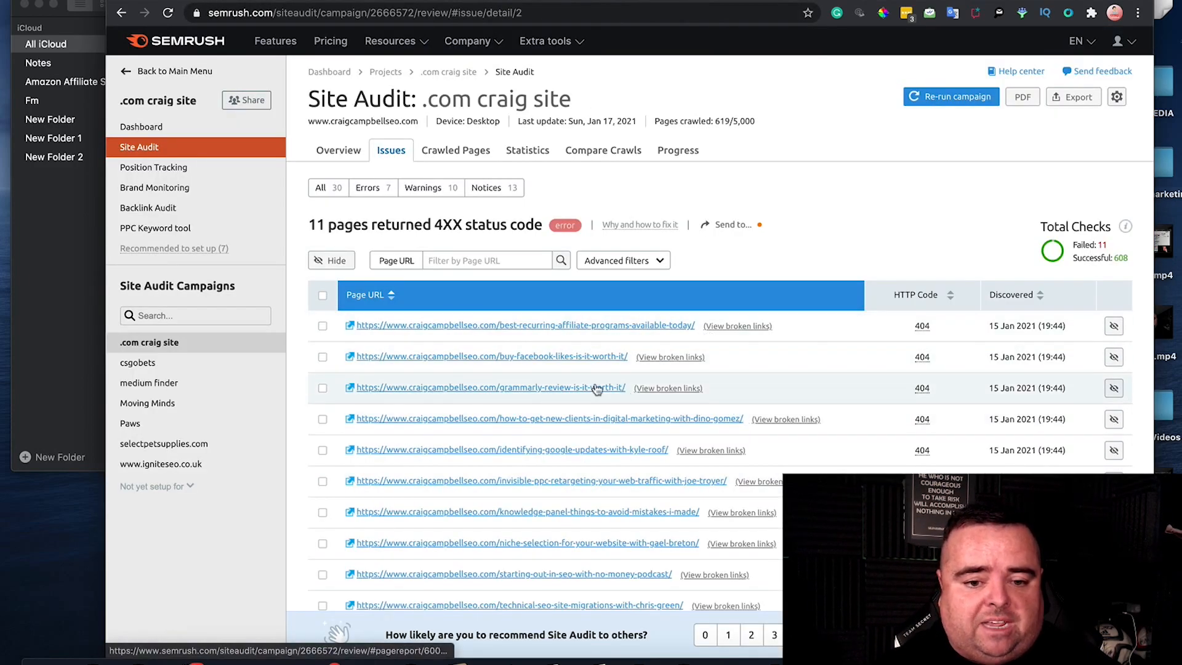
pyautogui.moveTo(669, 480)
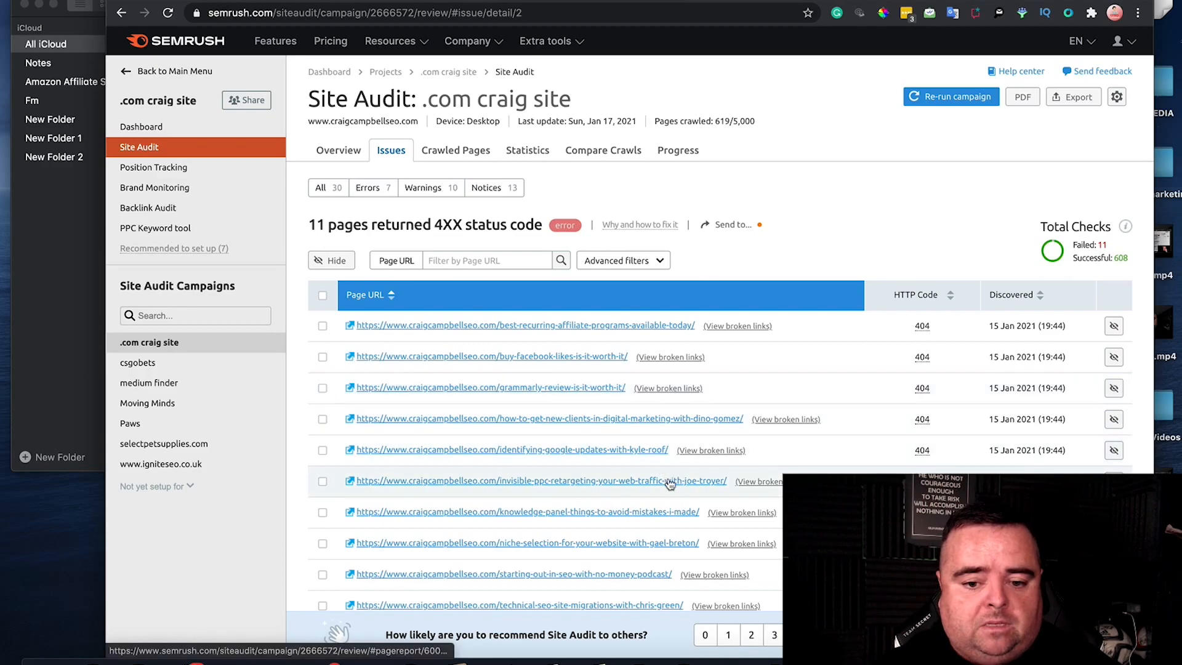
# Visit the flagged invisible-ppc-retargeting URL on craigcampbellseo.com.
pyautogui.click(539, 481)
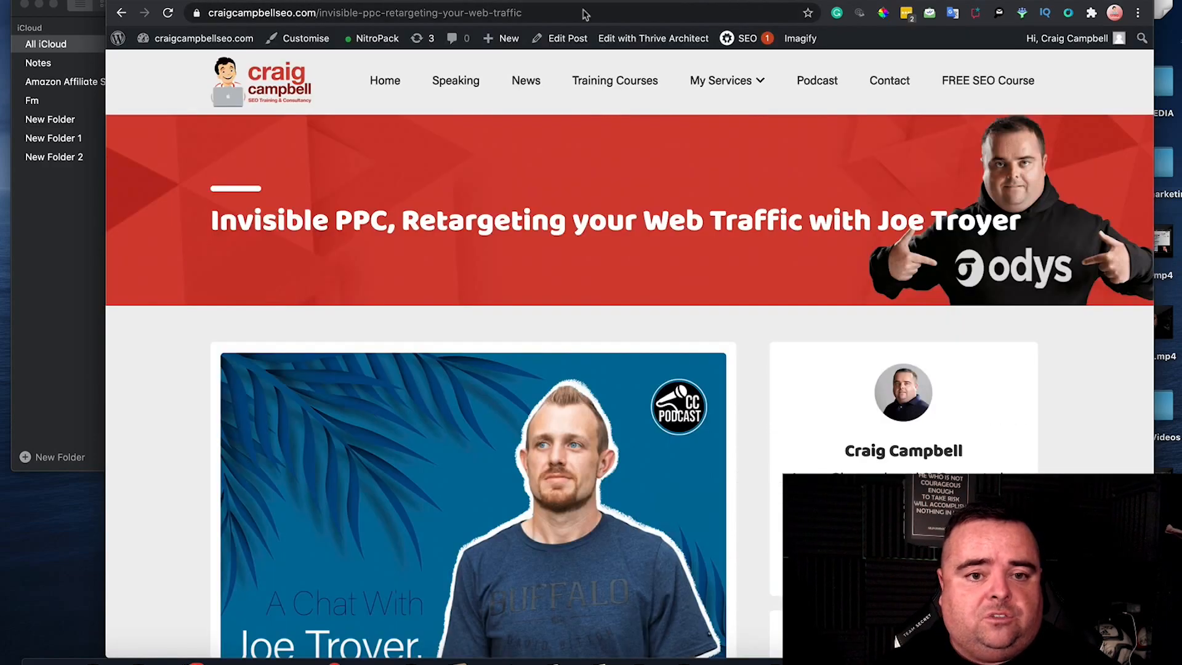
pyautogui.click(370, 13)
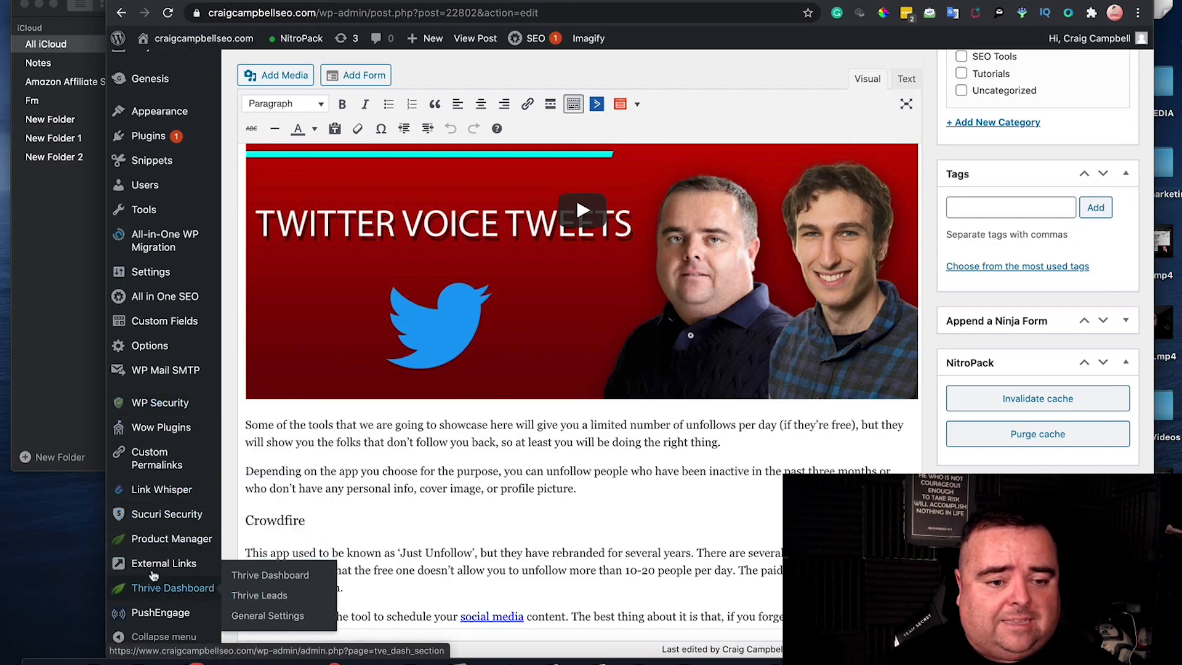
pyautogui.moveTo(143, 209)
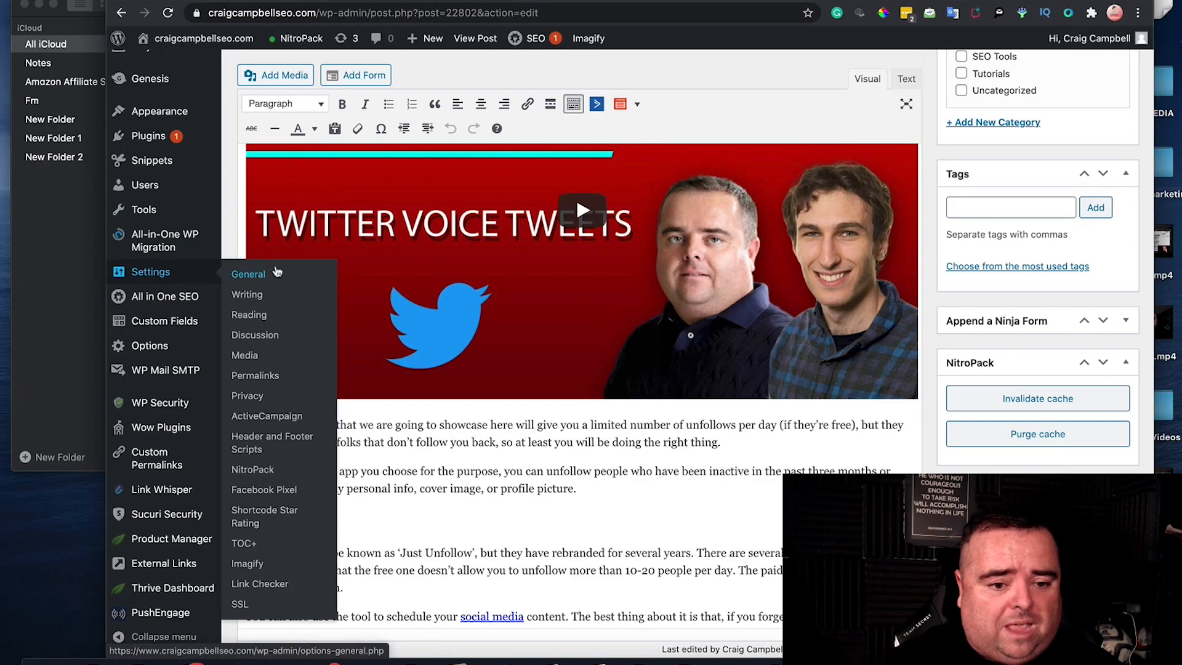
pyautogui.moveTo(223, 165)
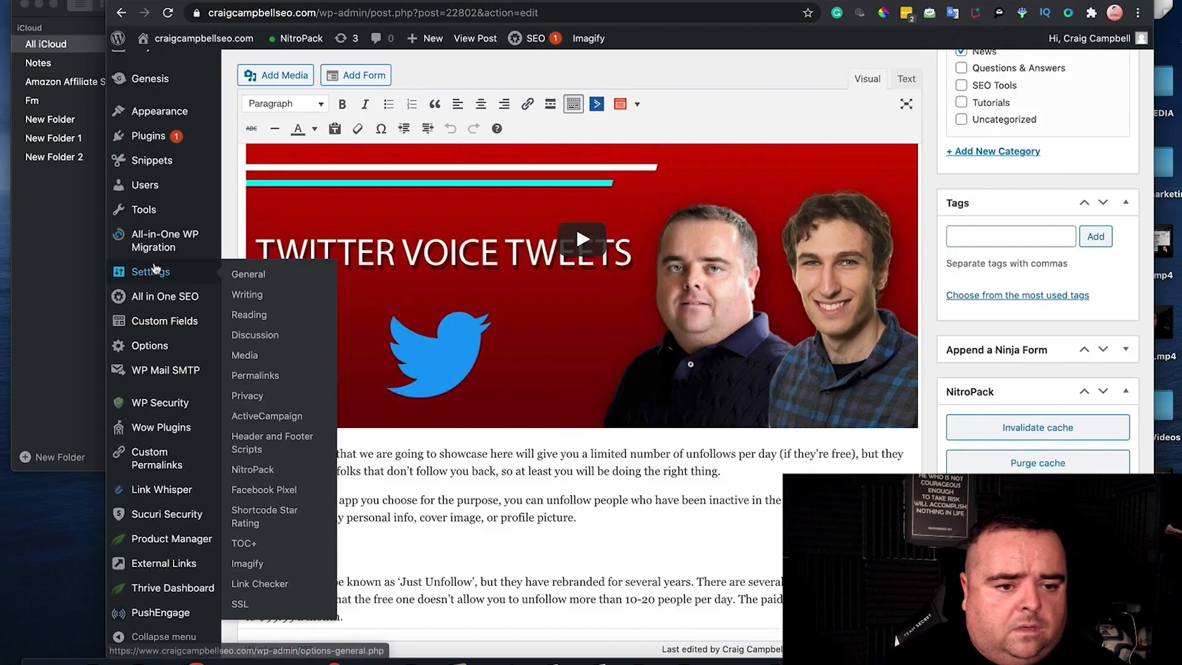
pyautogui.moveTo(142, 209)
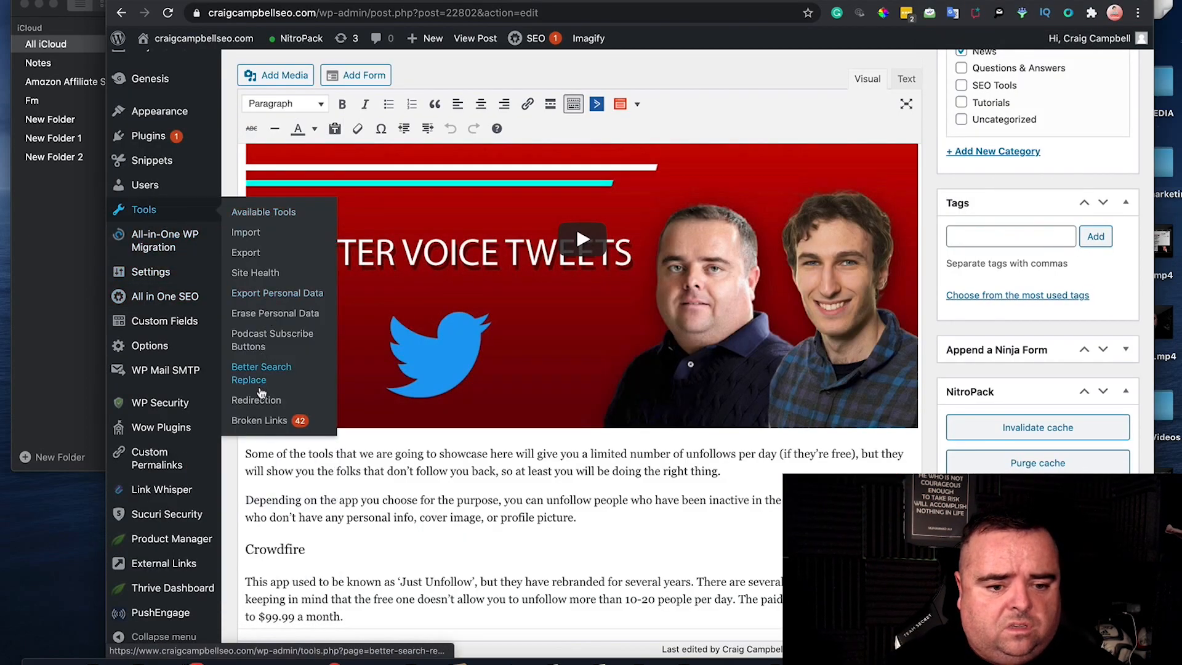
# Choose Tools > Redirection from the WordPress admin sidebar.
pyautogui.click(256, 399)
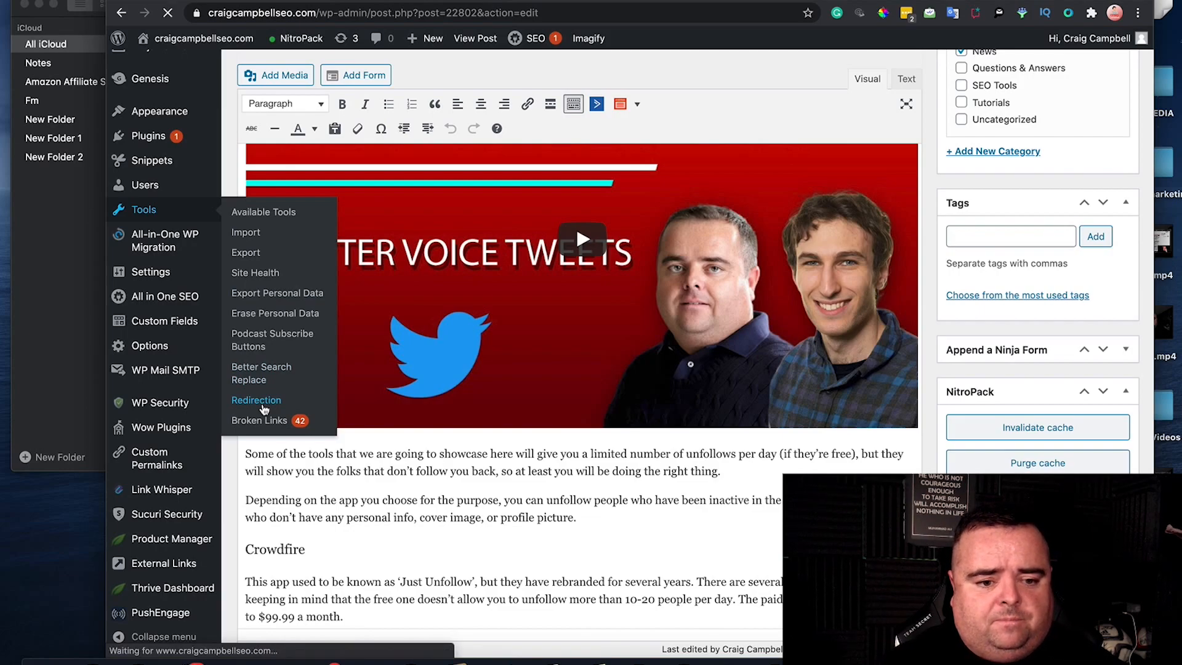
pyautogui.click(257, 401)
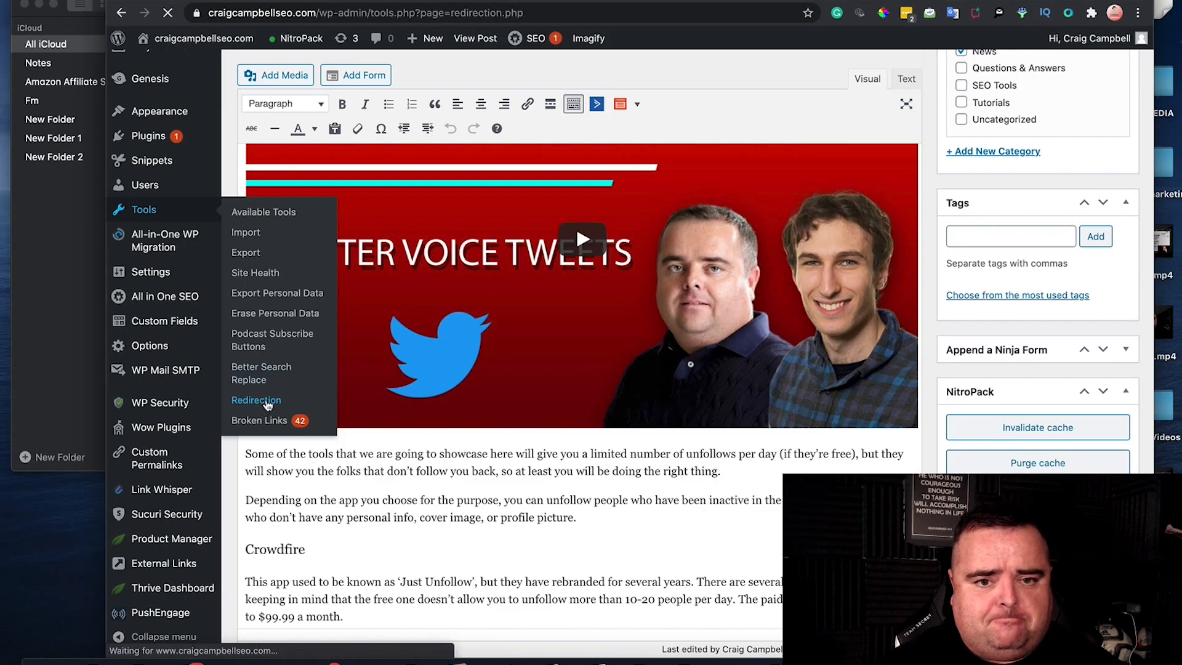
# Load the Redirection list of existing 301 redirects and start a new redirect.
pyautogui.click(256, 400)
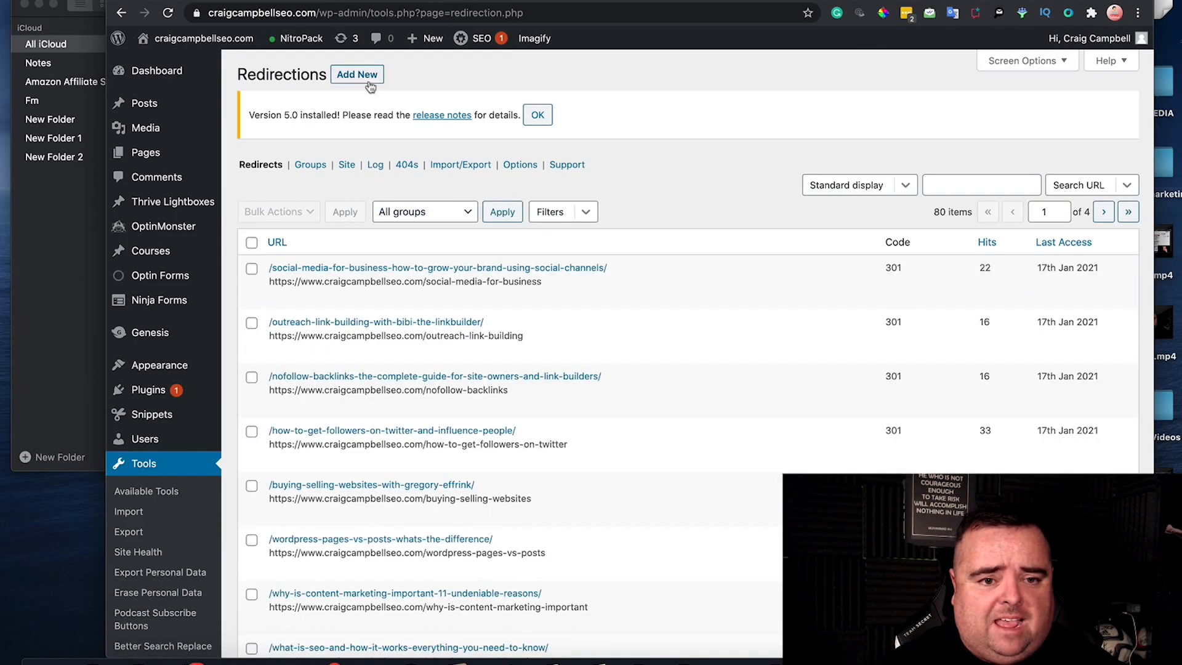
pyautogui.click(357, 74)
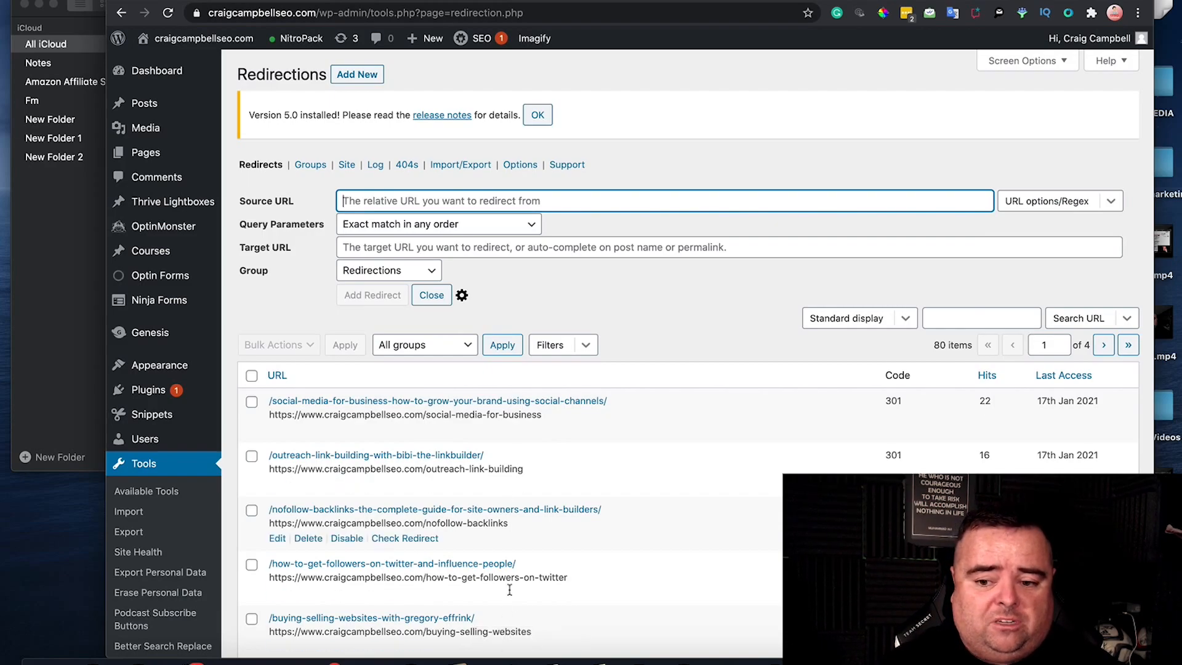
pyautogui.moveTo(528, 524)
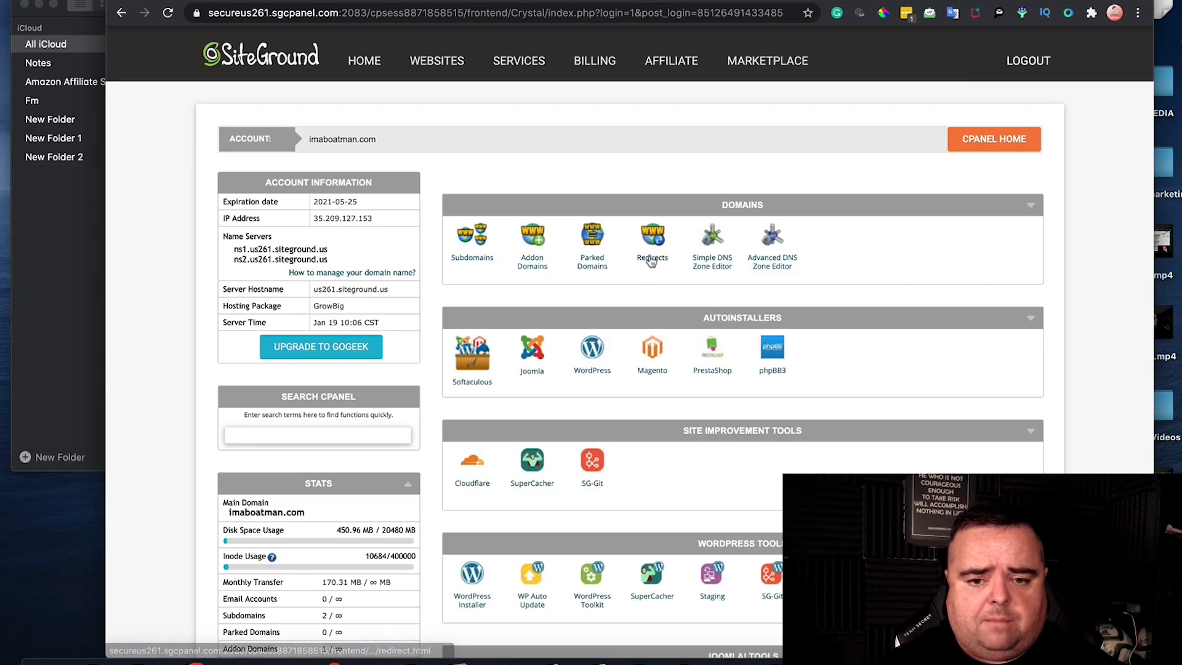
pyautogui.click(652, 234)
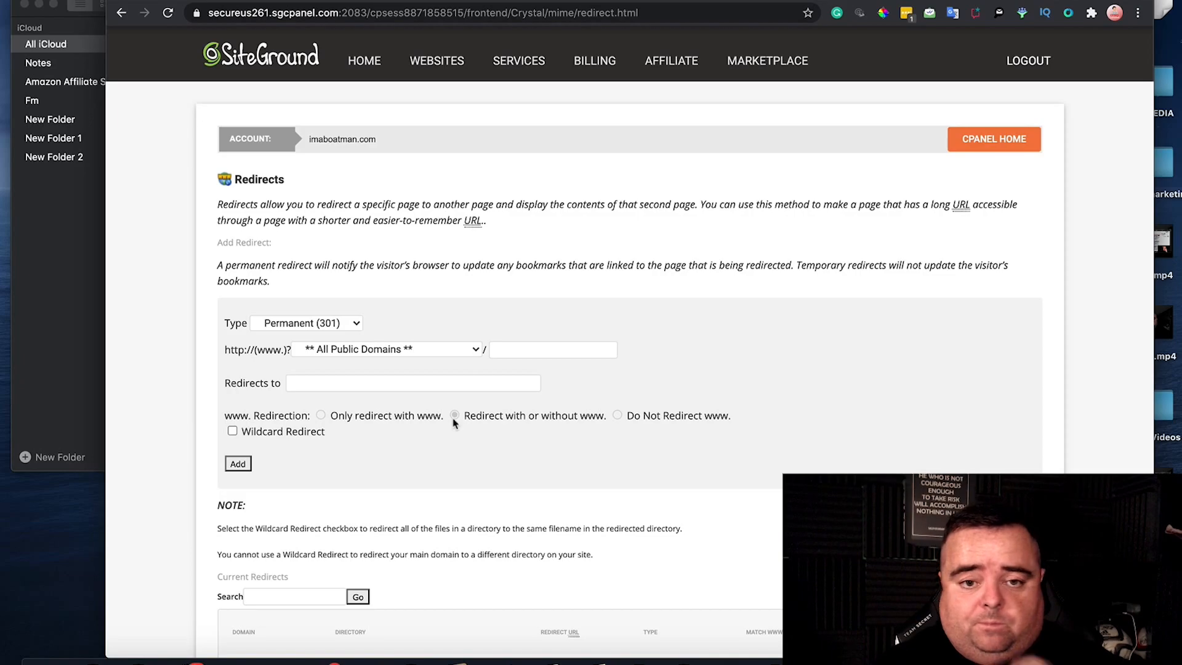
pyautogui.click(455, 416)
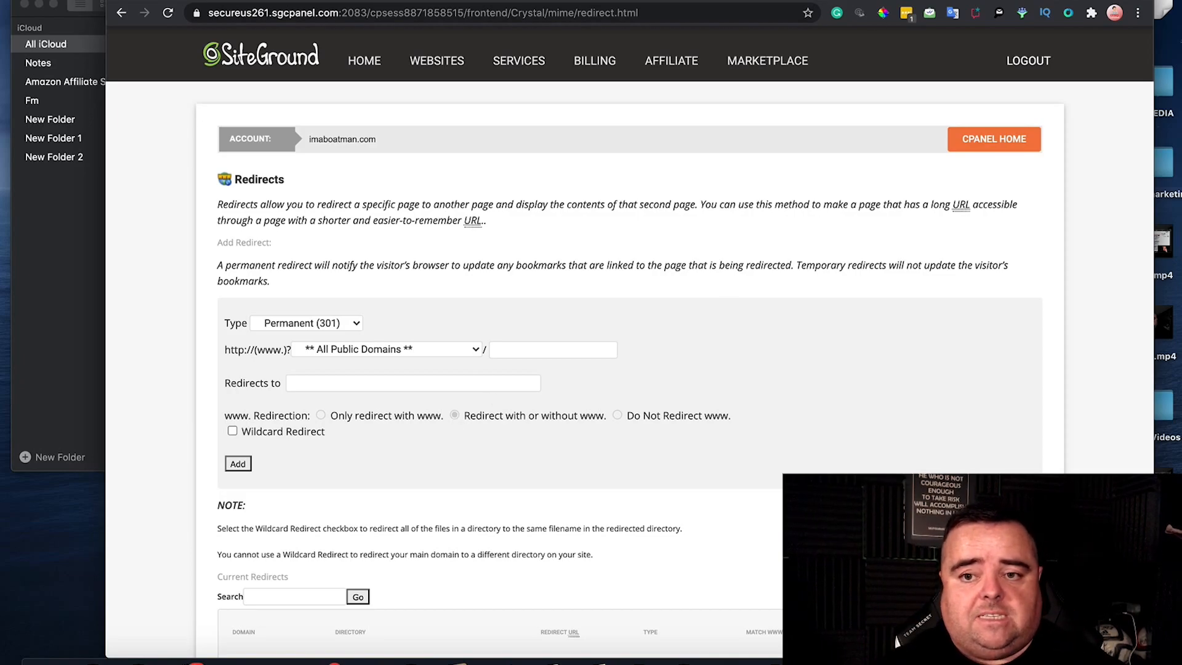